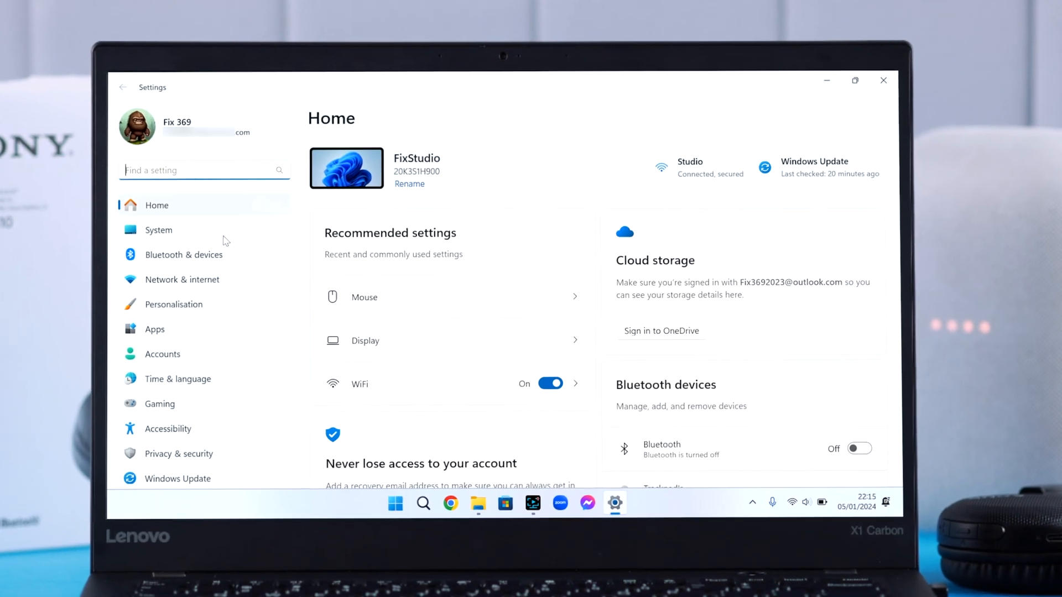
- Turn Bluetooth on from the Bluetooth & devices page so the PC is discoverable
{"action": "left_click", "coordinate": [184, 254]}
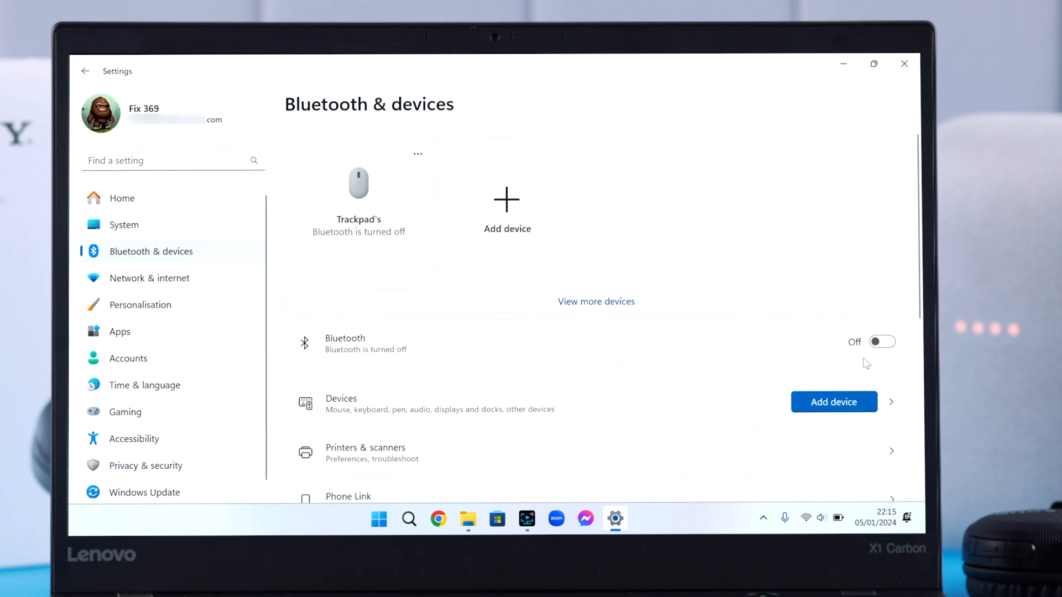
{"action": "left_click", "coordinate": [883, 342]}
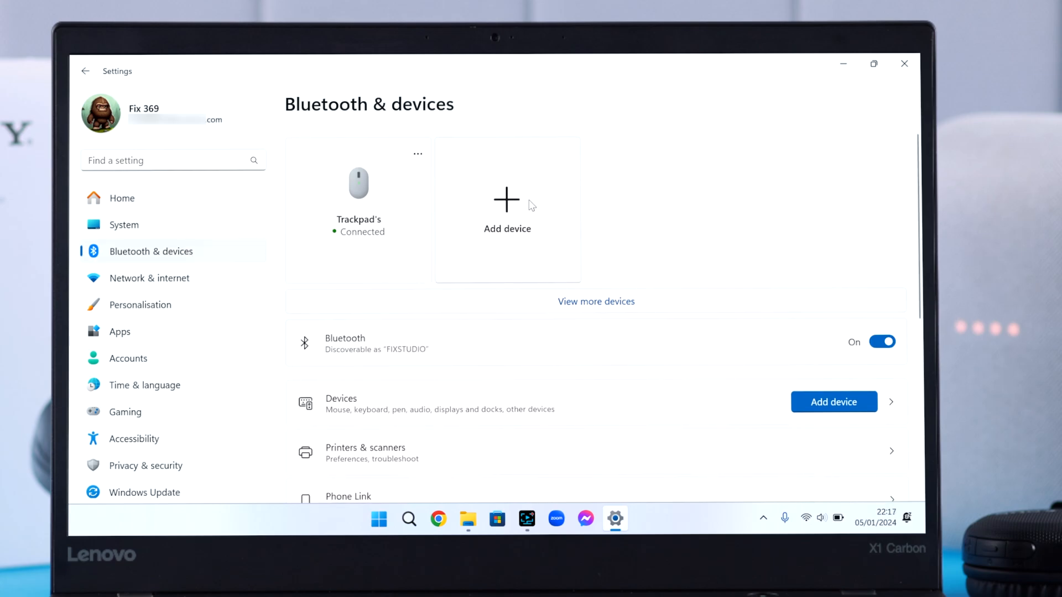
- Pair the WH-CH510 headphones as a new Bluetooth device so they show connected for mic and audio
{"action": "left_click", "coordinate": [508, 210]}
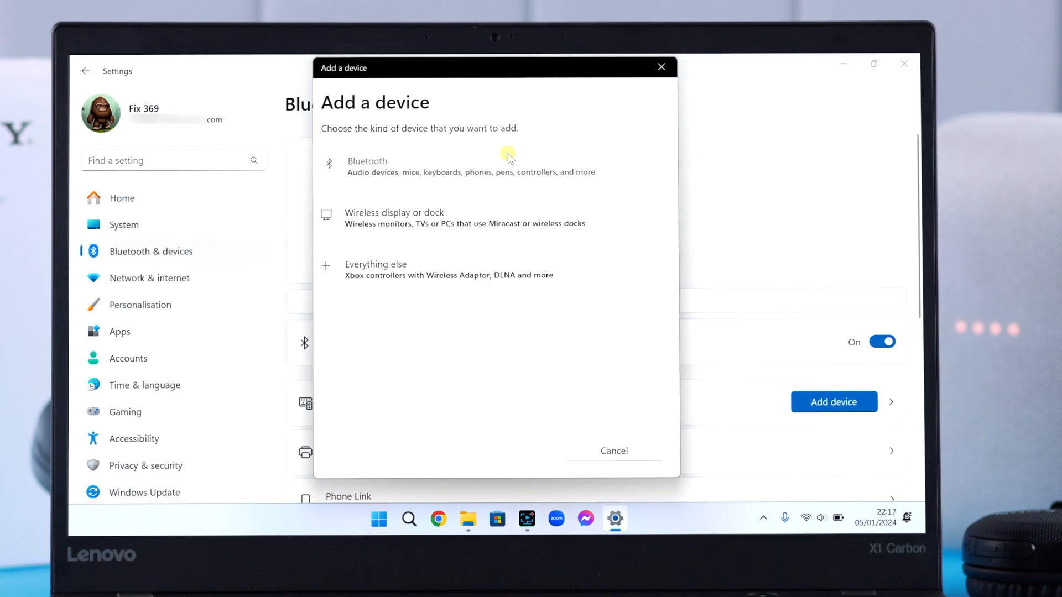
{"action": "left_click", "coordinate": [367, 166]}
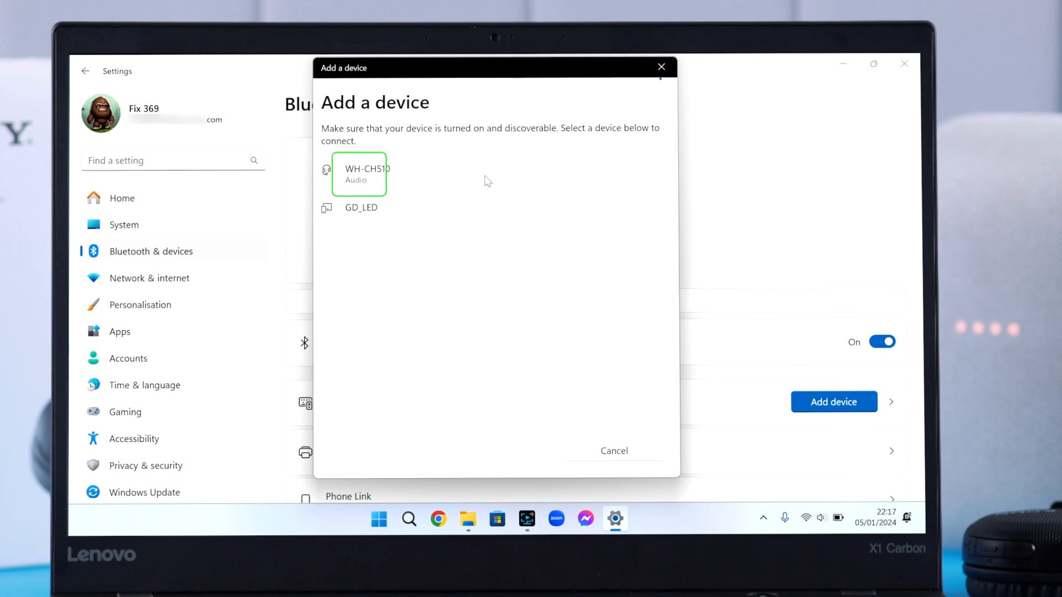
{"action": "left_click", "coordinate": [366, 174]}
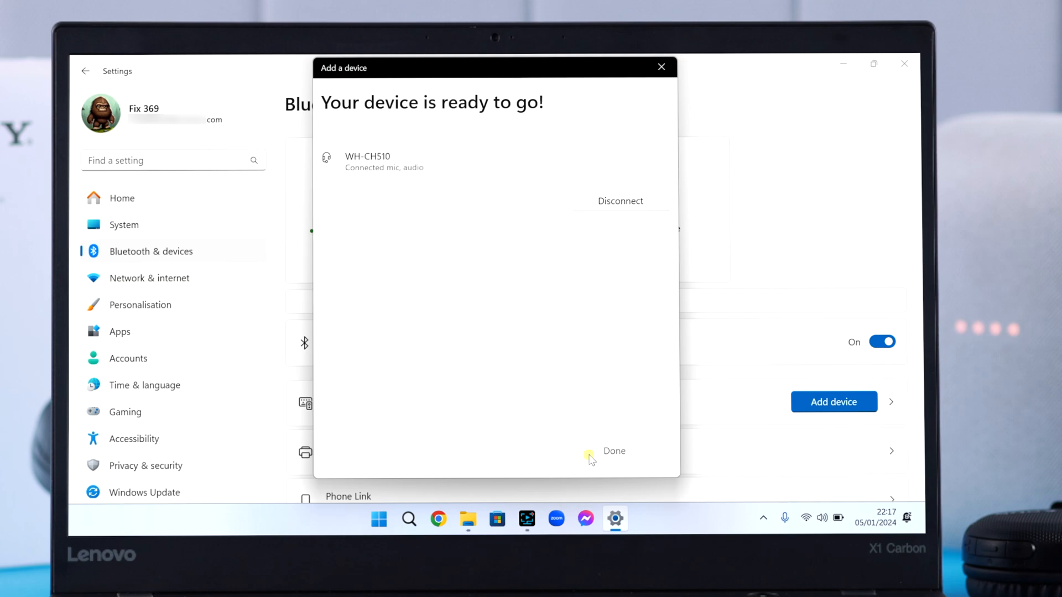
{"action": "left_click", "coordinate": [614, 452]}
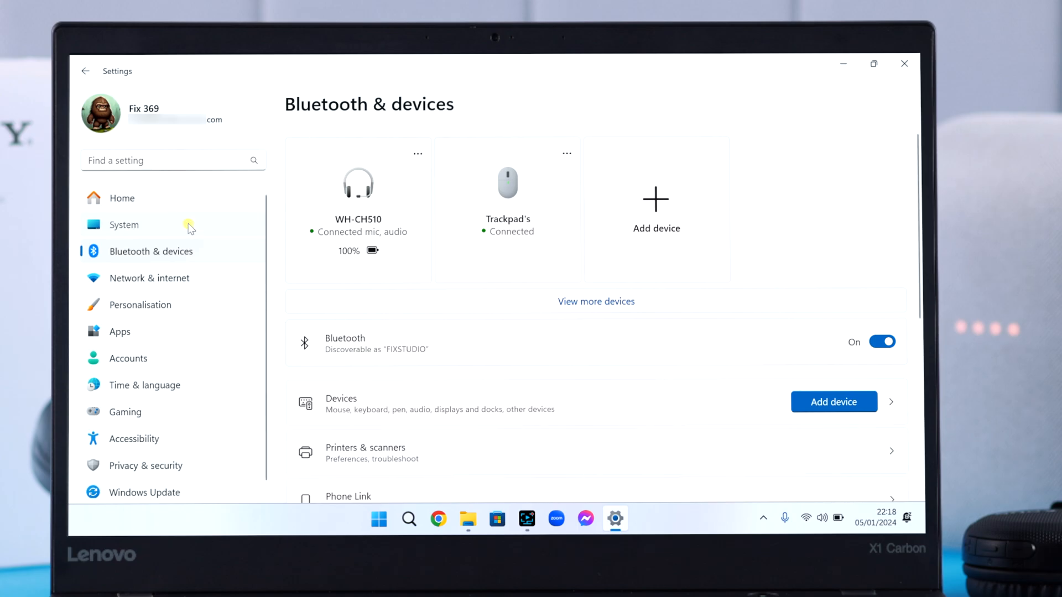
- On System > Sound, make the Headset WH-CH510 the input device for recording
{"action": "left_click", "coordinate": [124, 225]}
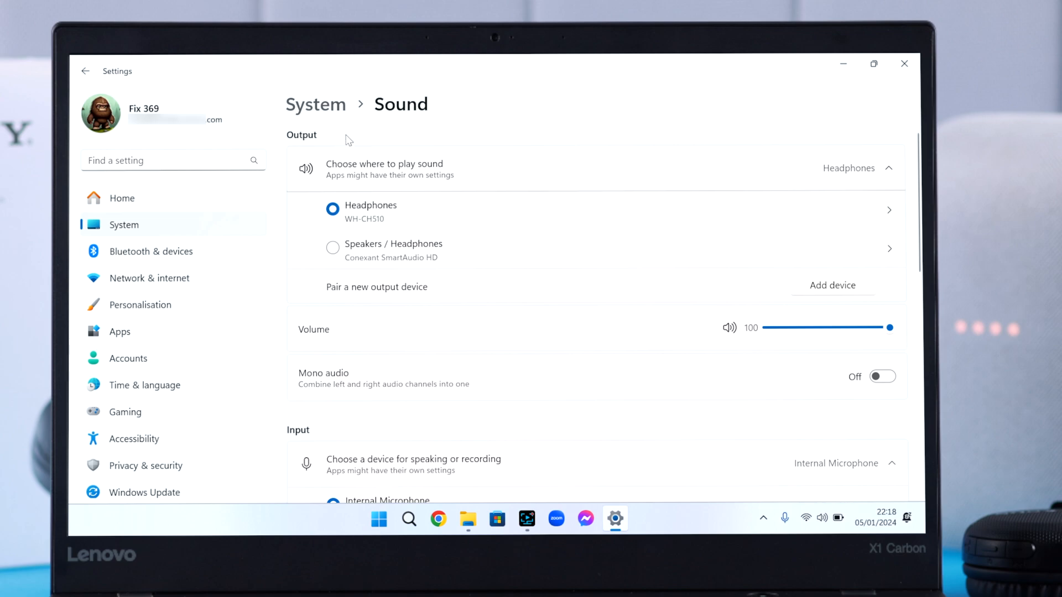
{"action": "mouse_move", "coordinate": [868, 351]}
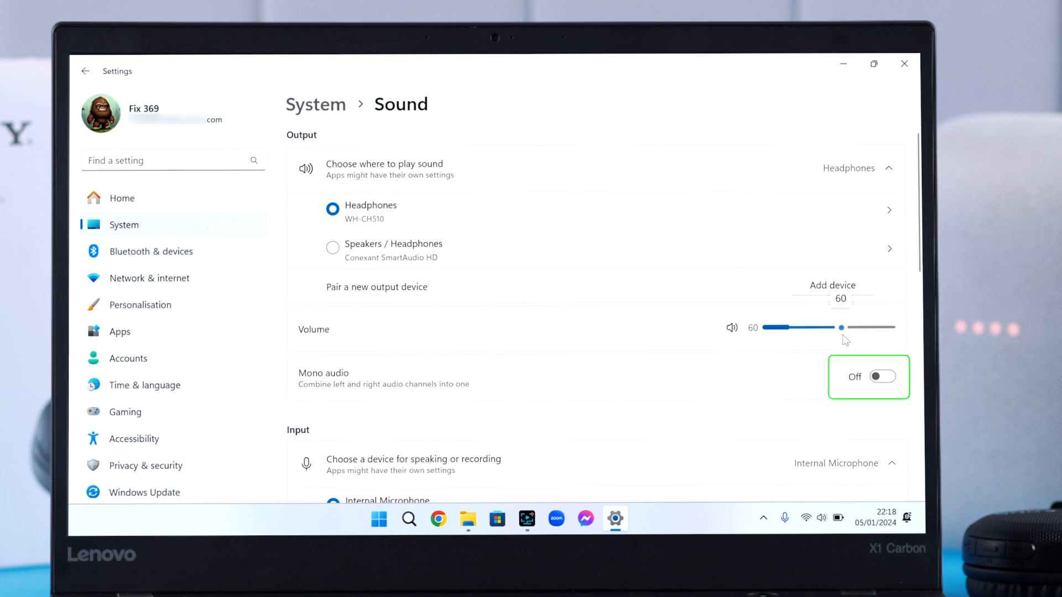
{"action": "scroll", "scroll_direction": "down", "scroll_amount": 3}
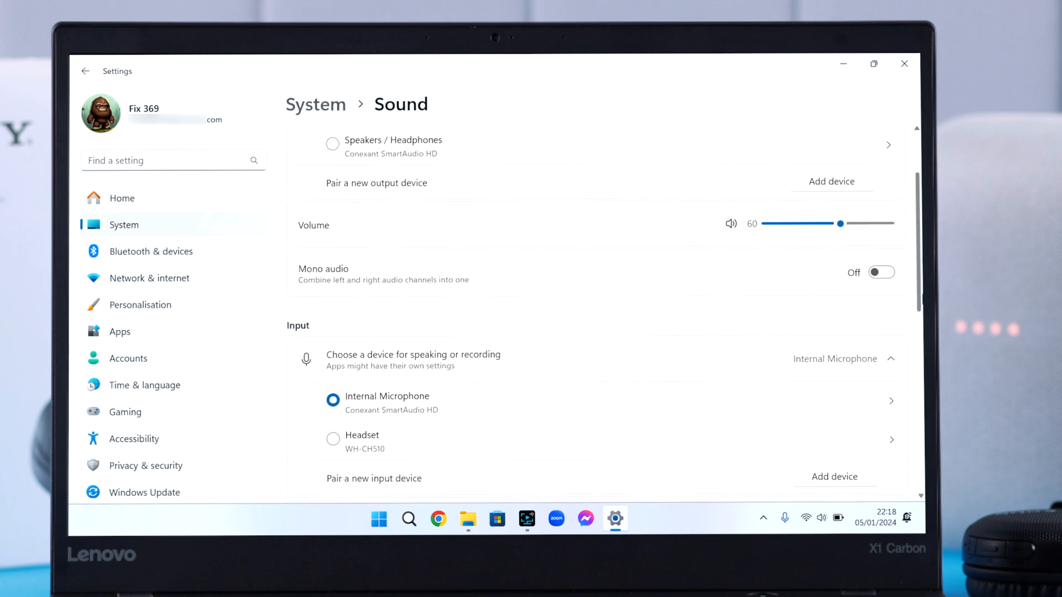
{"action": "scroll", "scroll_direction": "down", "scroll_amount": 3}
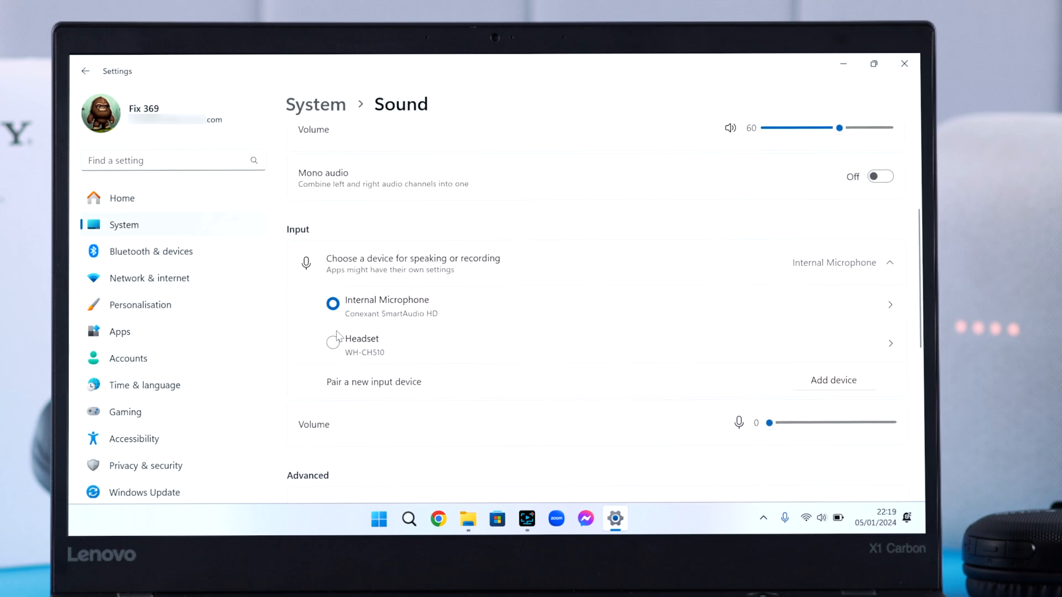
{"action": "left_click", "coordinate": [333, 339]}
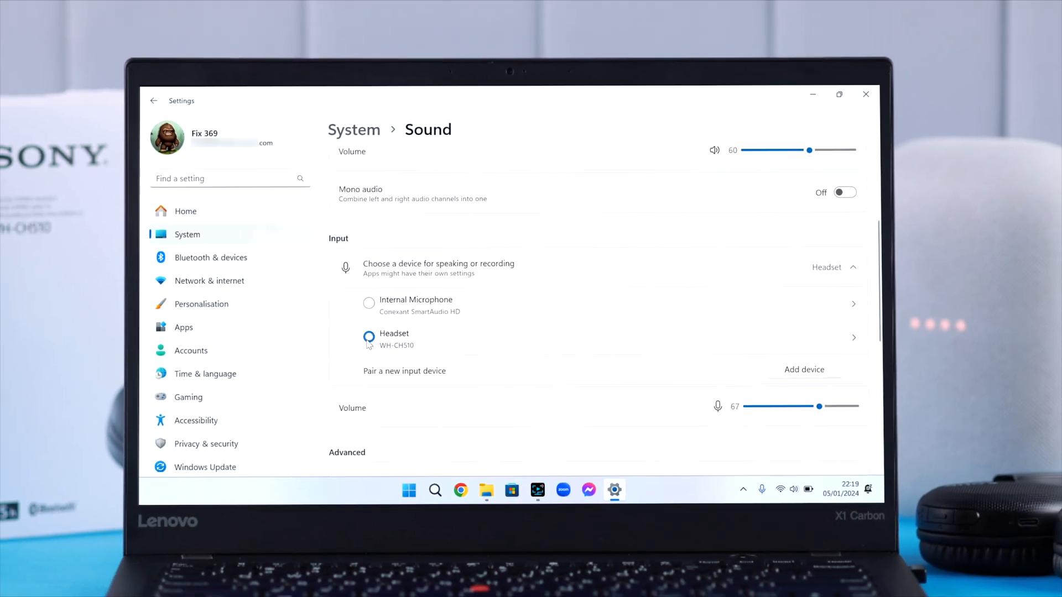
- Confirm WH-CH510 shows connected on the Bluetooth page, then switch to the browser's YouTube video to test sound
{"action": "left_click", "coordinate": [211, 257]}
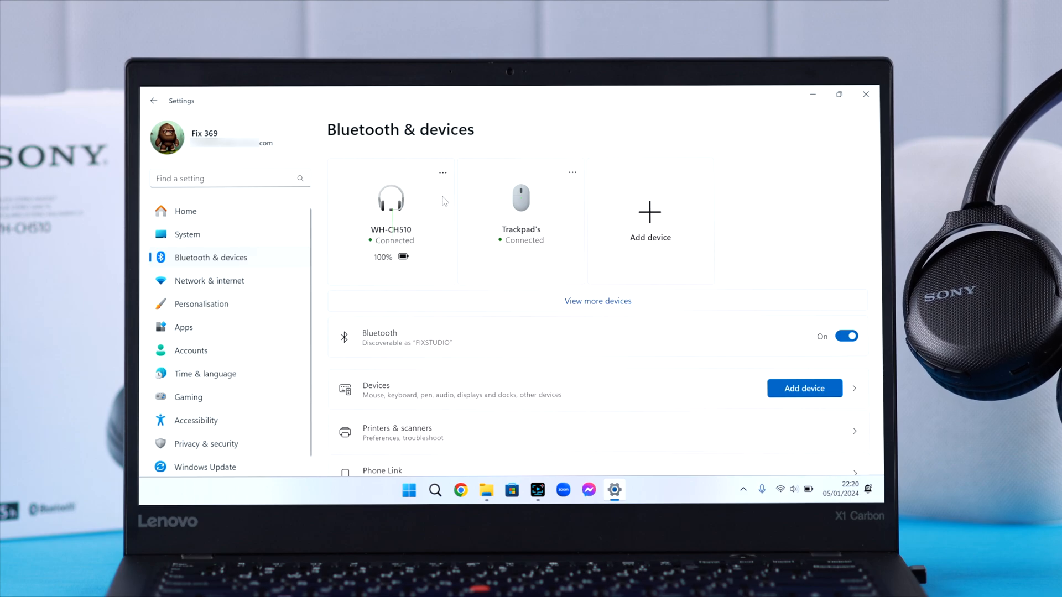
{"action": "left_click", "coordinate": [390, 223]}
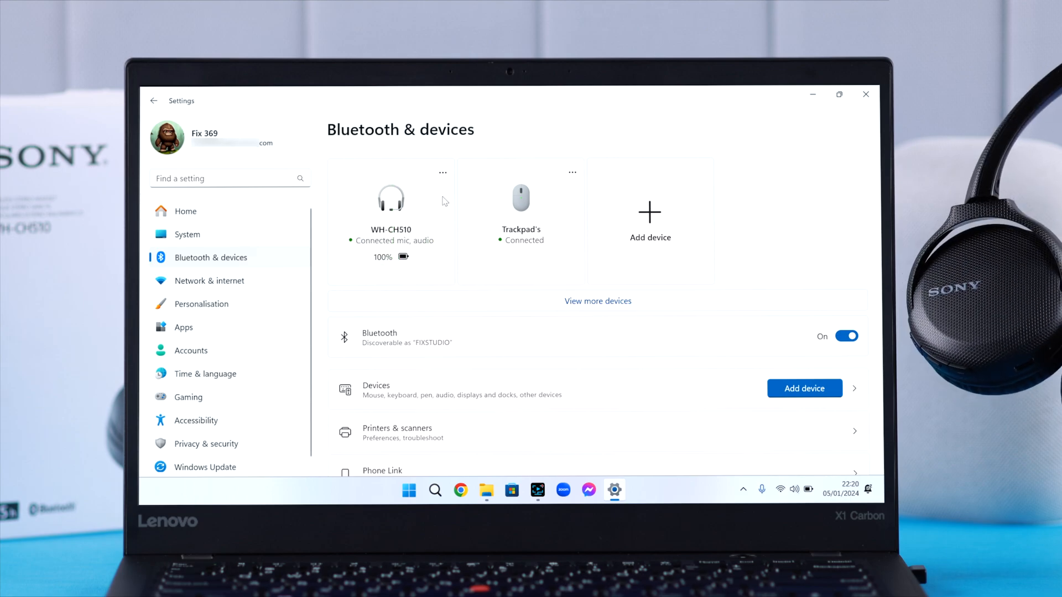
{"action": "left_click", "coordinate": [459, 491]}
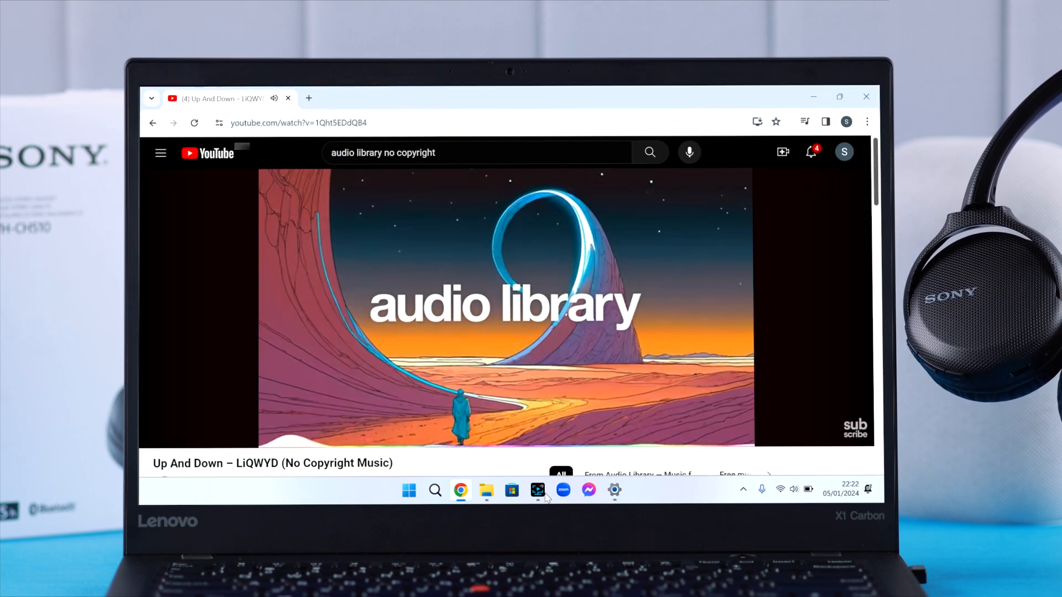